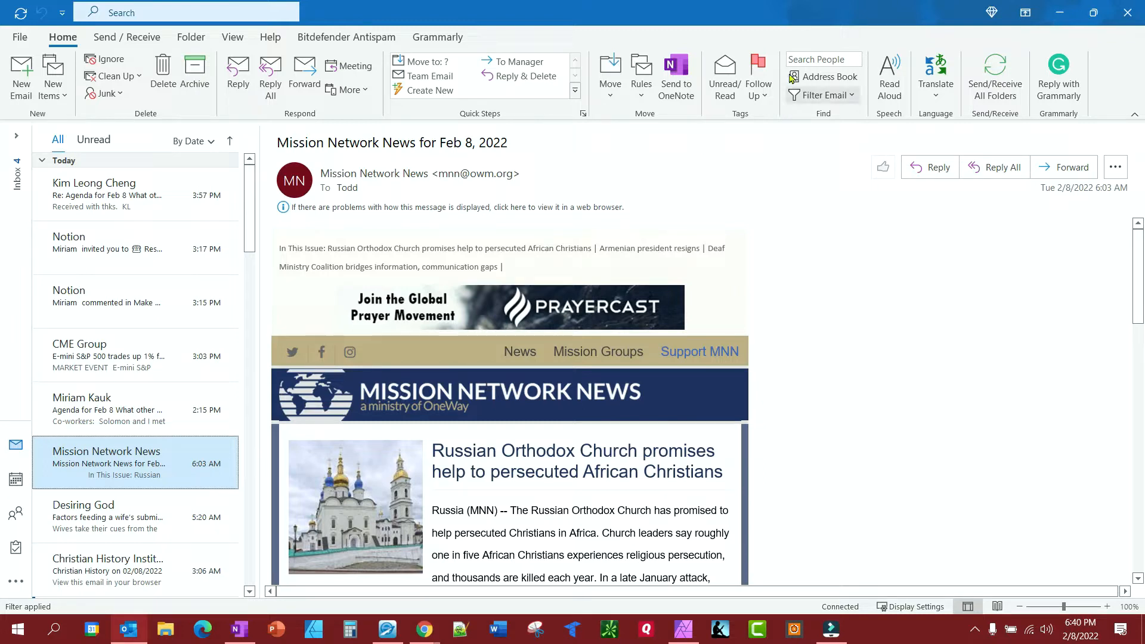
pyautogui.moveTo(80, 257)
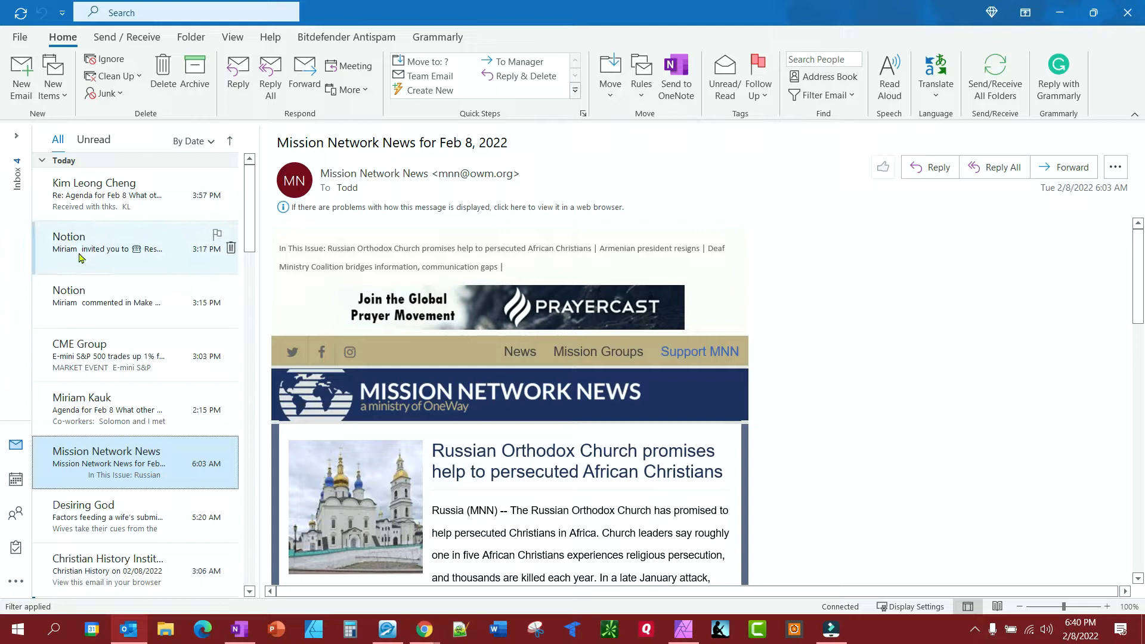
pyautogui.moveTo(111, 228)
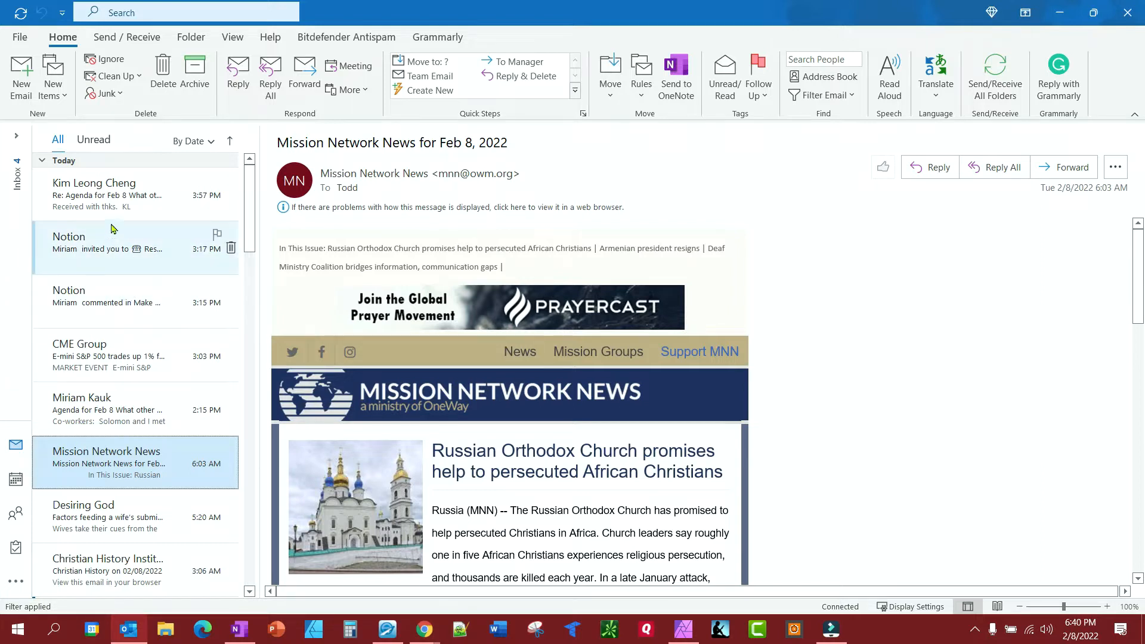
pyautogui.moveTo(16, 162)
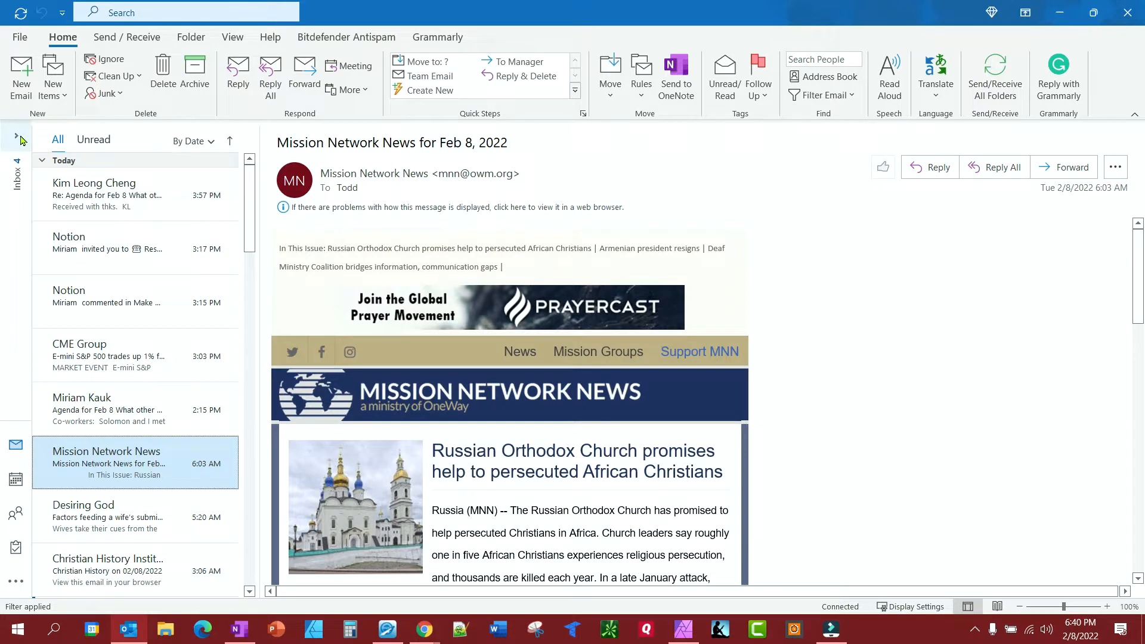
pyautogui.moveTo(16, 138)
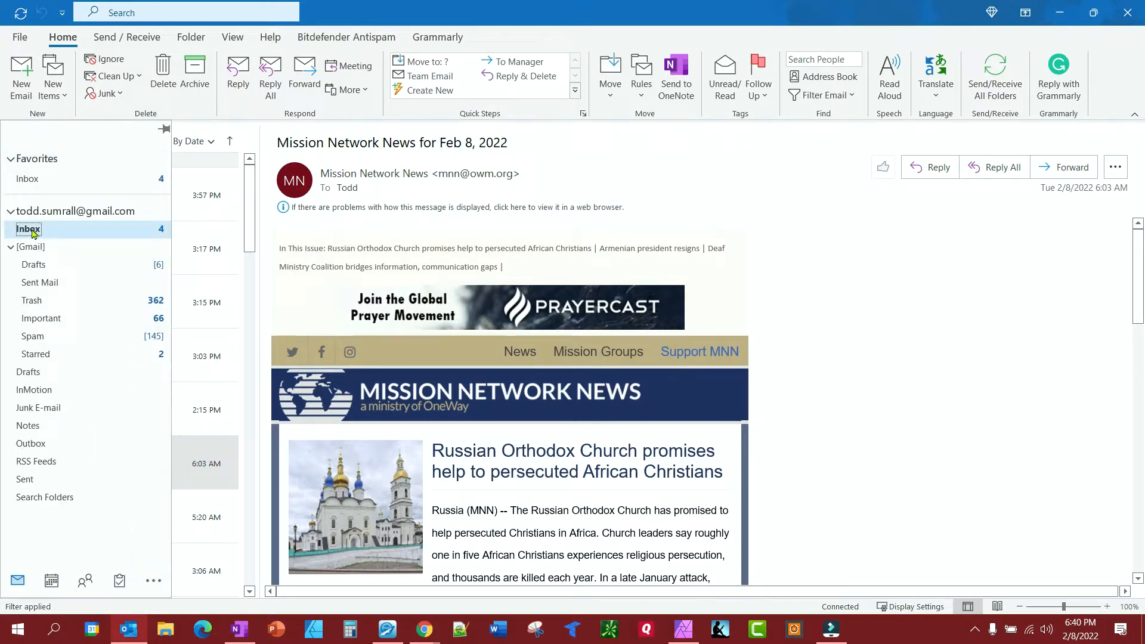
# - Add a new folder named 'Unceasing Prayer' beneath the Inbox
pyautogui.rightClick(28, 229)
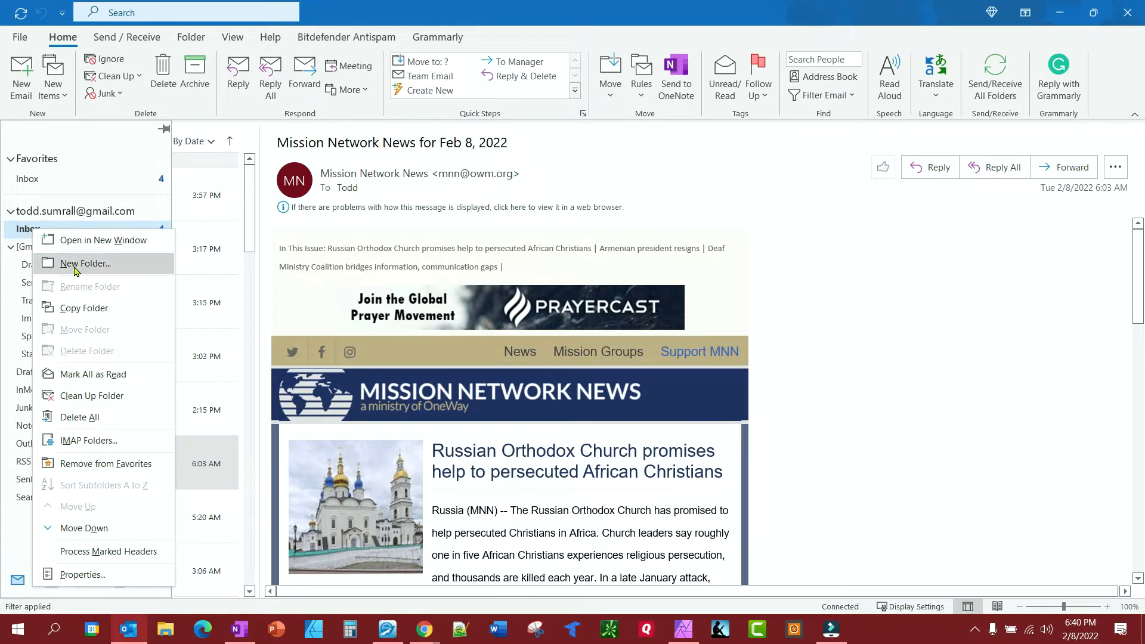
pyautogui.click(85, 263)
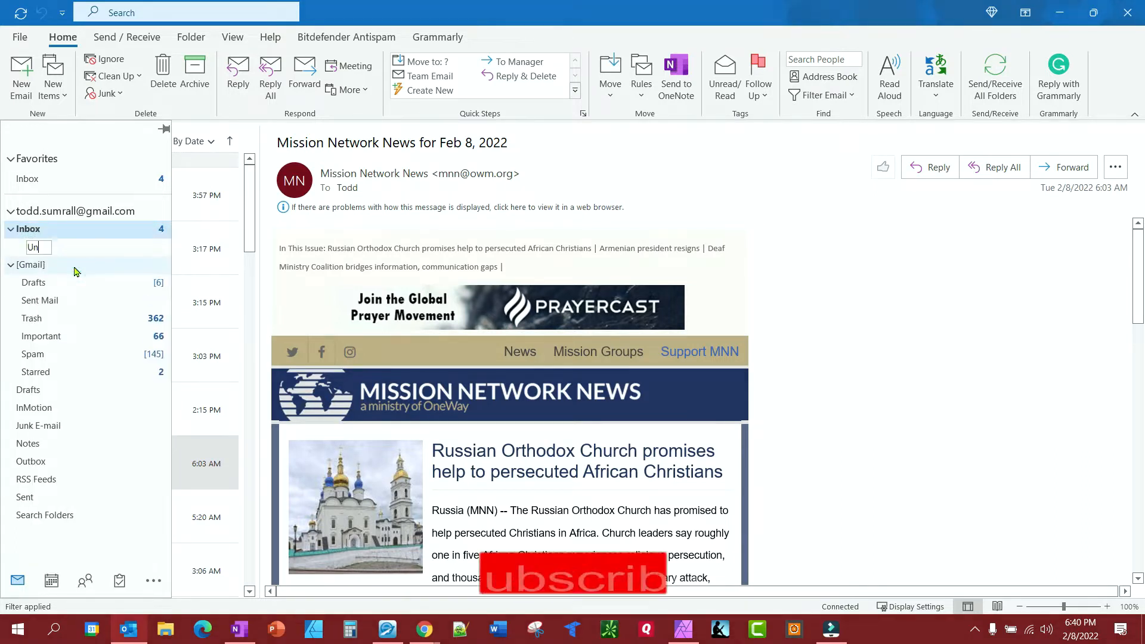
pyautogui.write('ceasin')
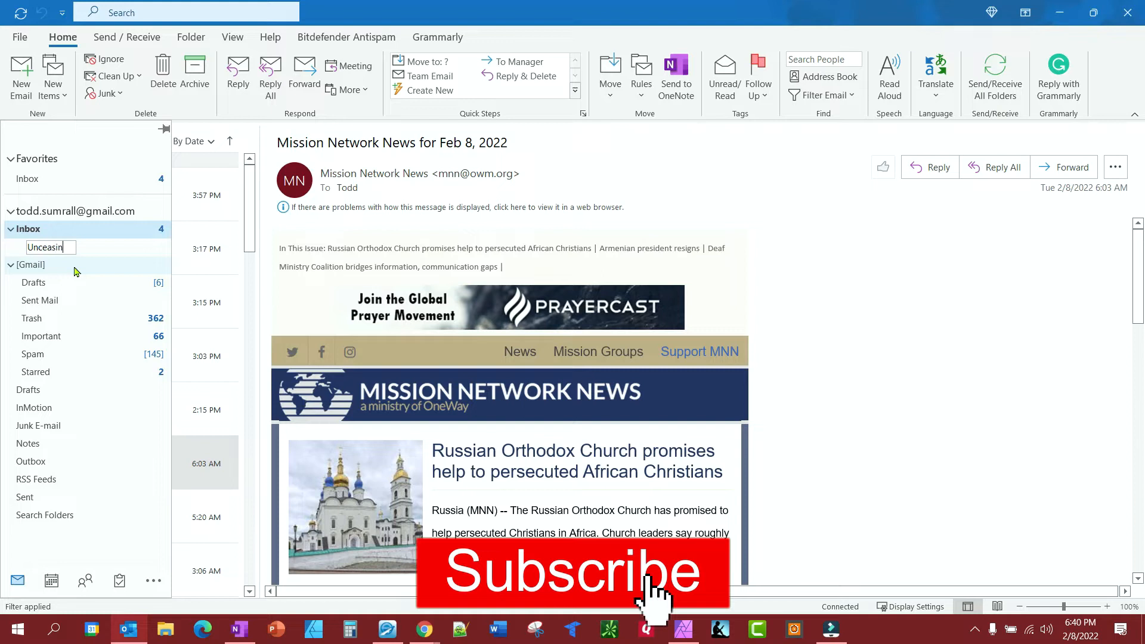
pyautogui.write('g Prayer')
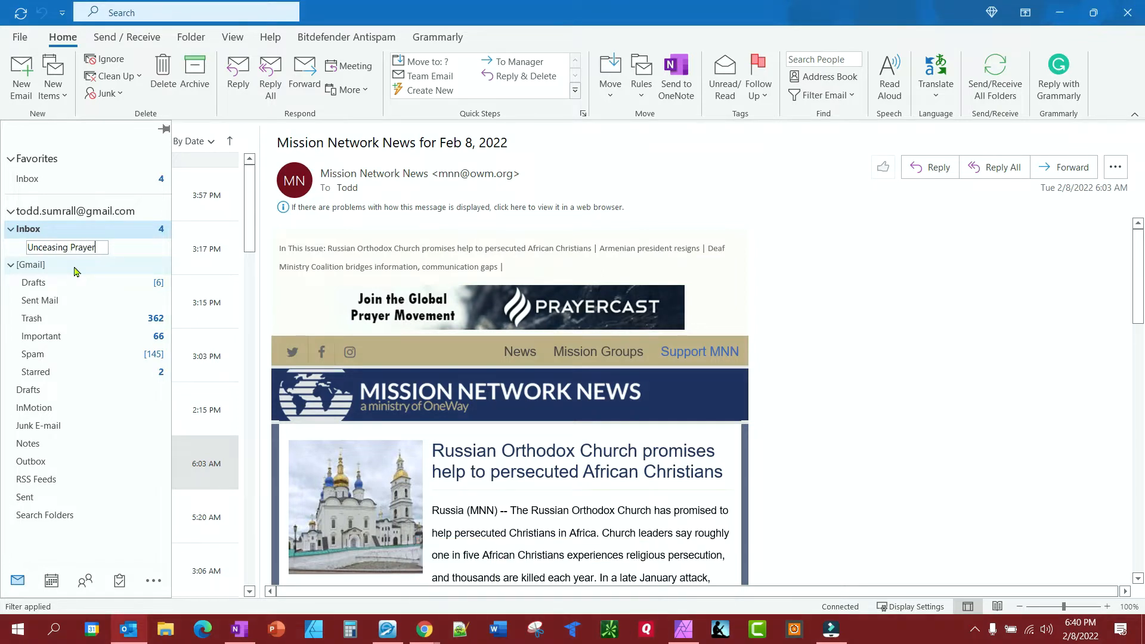
pyautogui.press('Return')
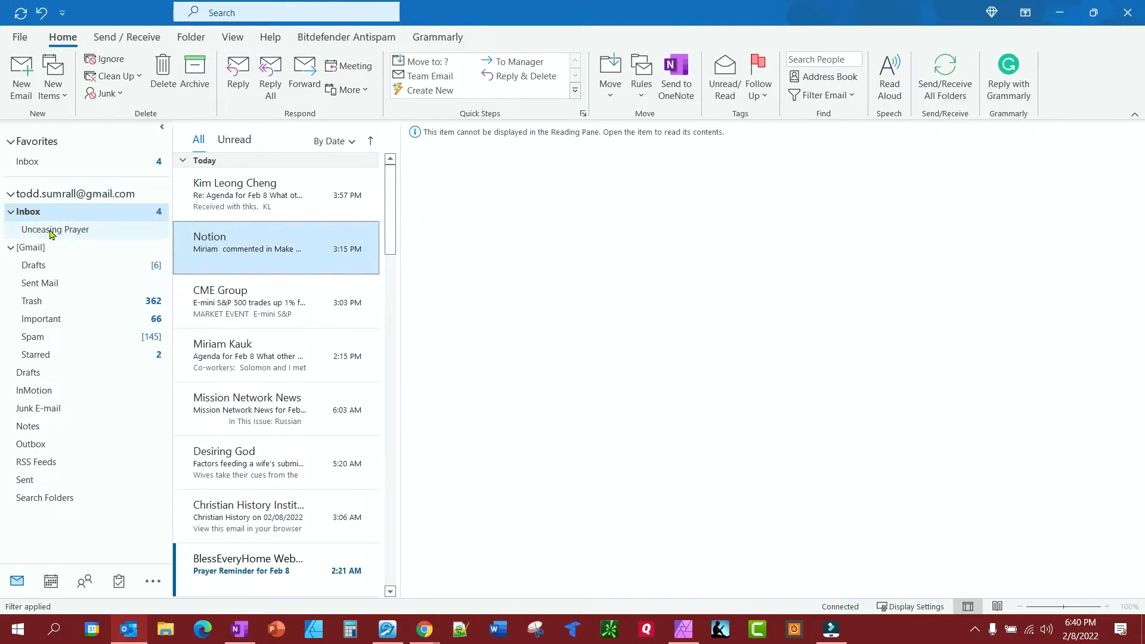
# - Select the Notion comment email and start Create Rule from the Home ribbon
pyautogui.click(248, 248)
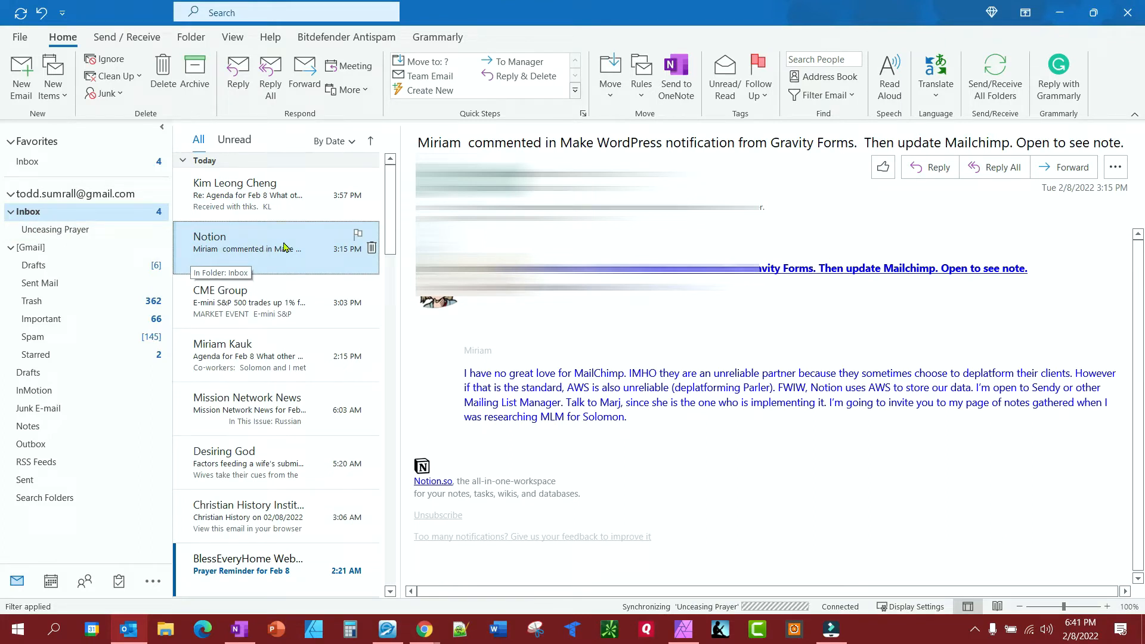
pyautogui.moveTo(230, 251)
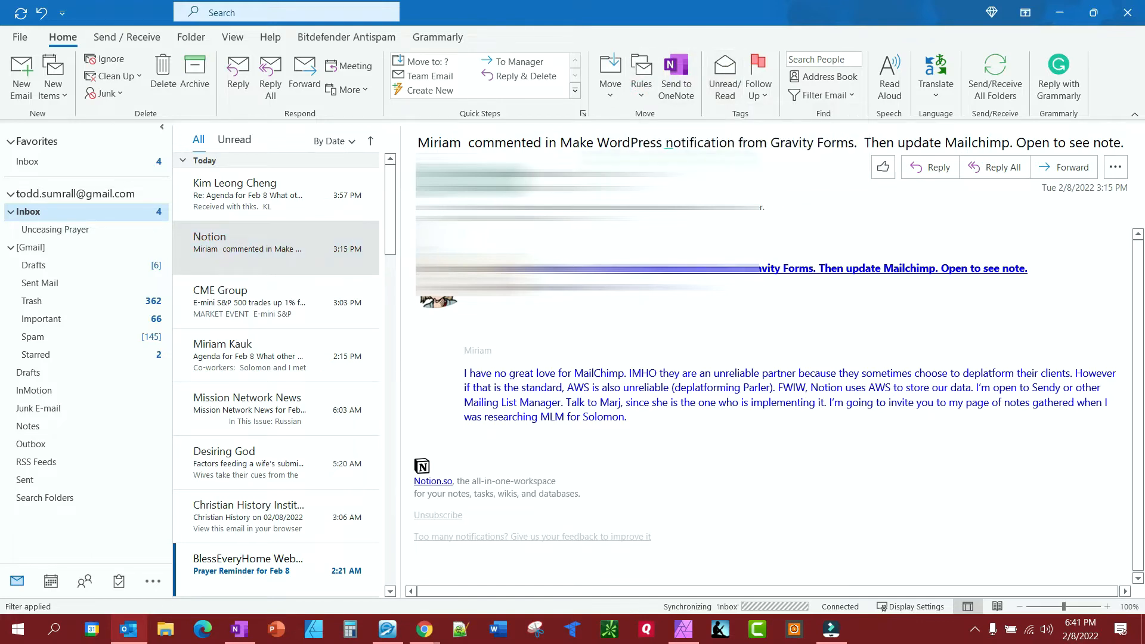
pyautogui.click(640, 75)
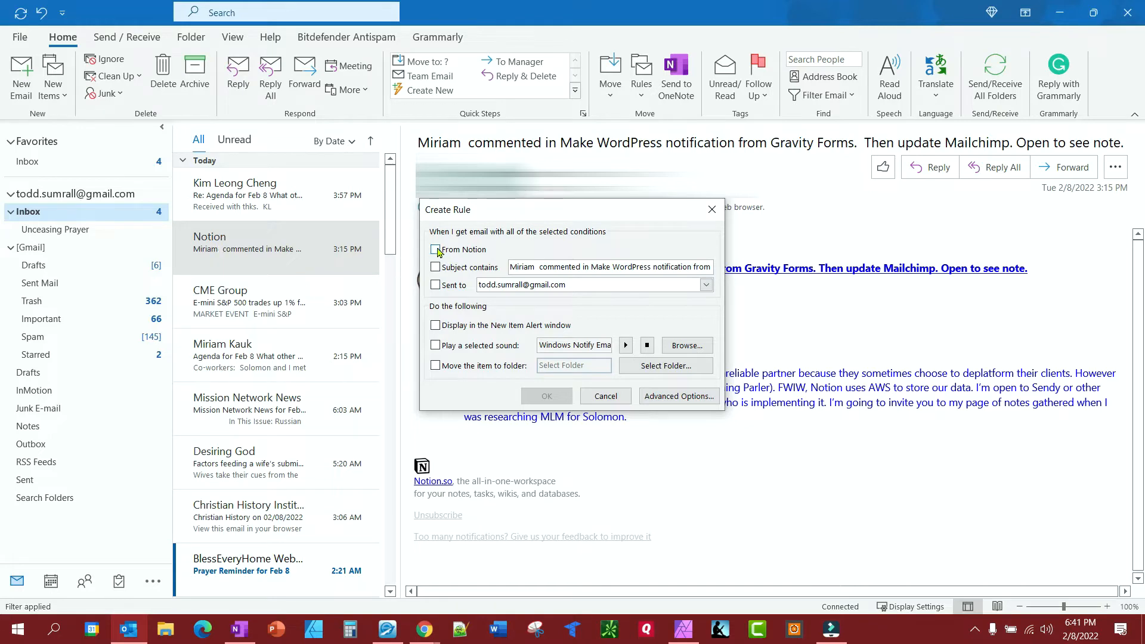
# - Create a rule moving mail from Notion to Unceasing Prayer, reviewed in the full wizard
pyautogui.click(436, 249)
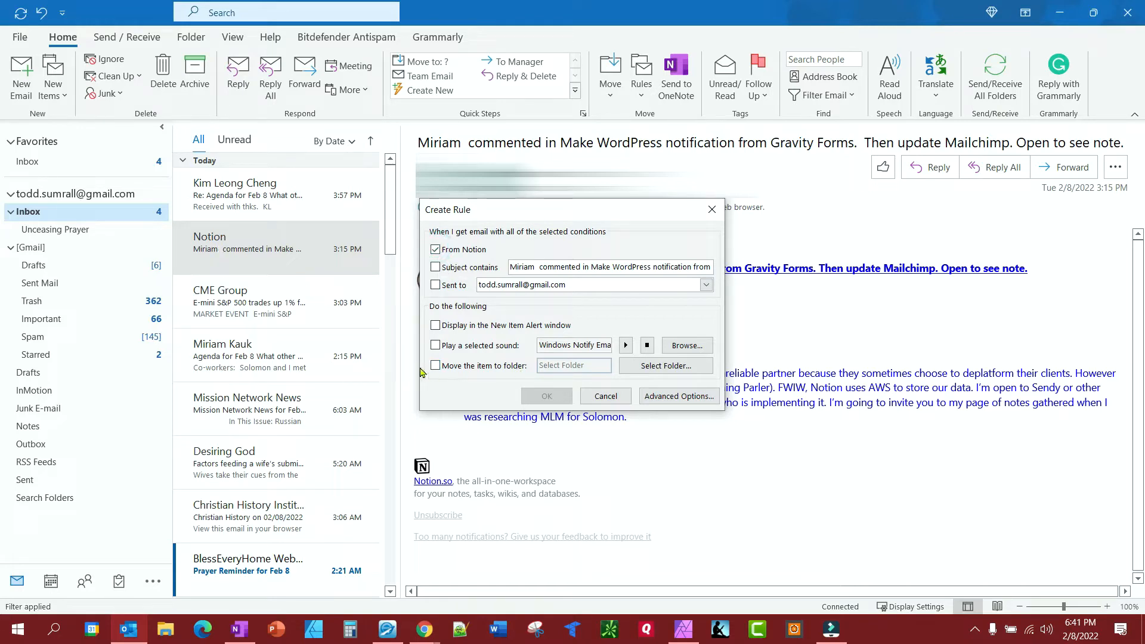
pyautogui.click(664, 365)
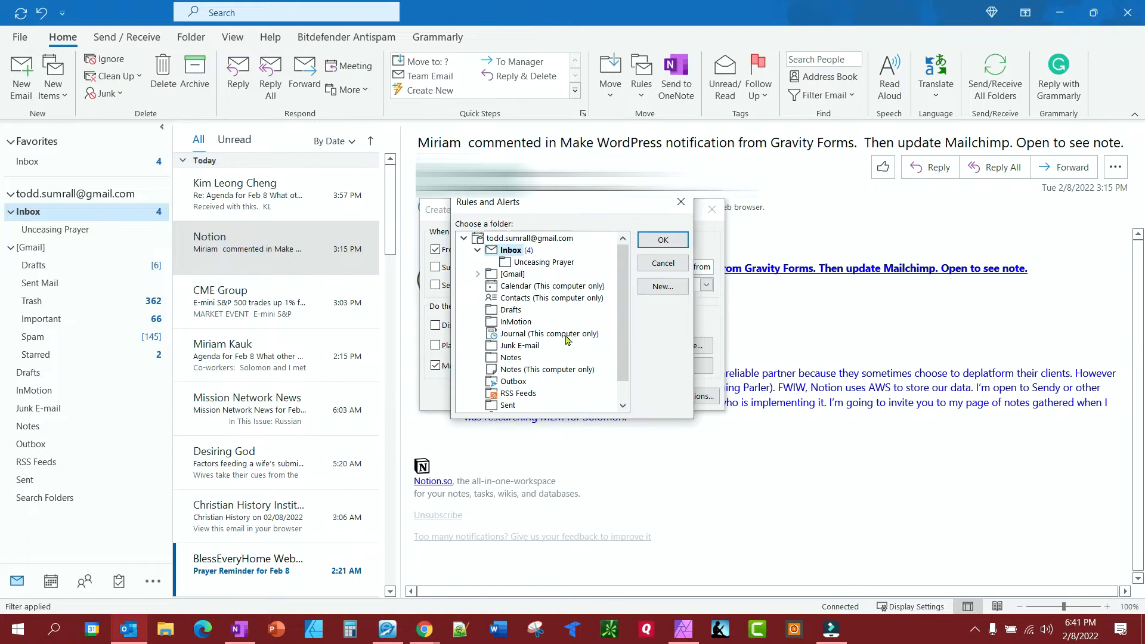
pyautogui.click(547, 261)
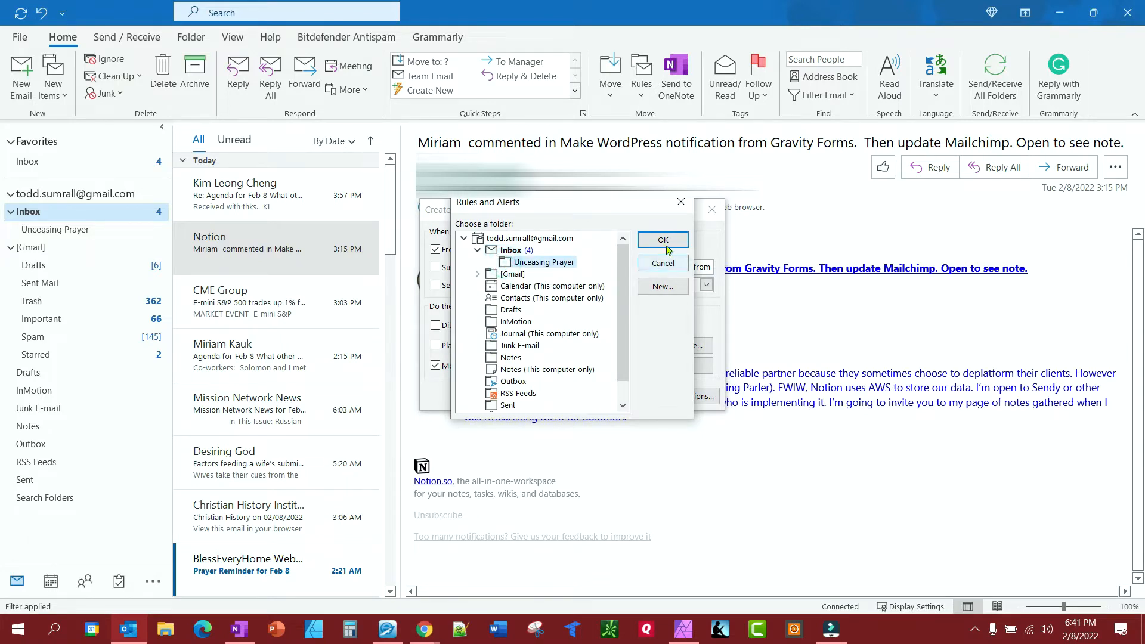
pyautogui.click(661, 239)
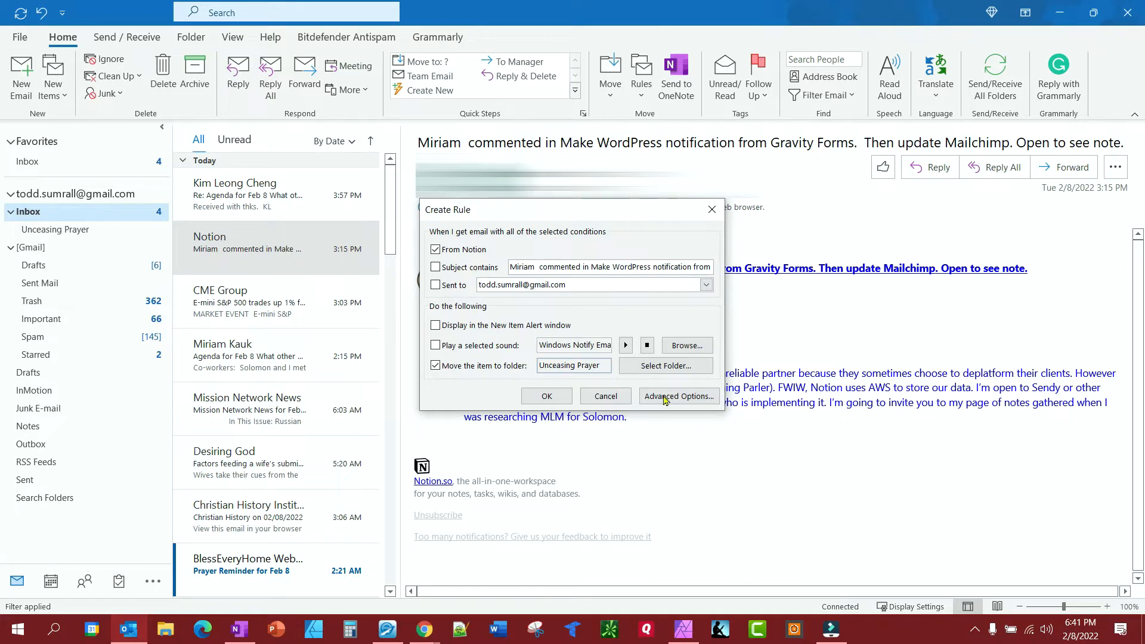
pyautogui.click(677, 396)
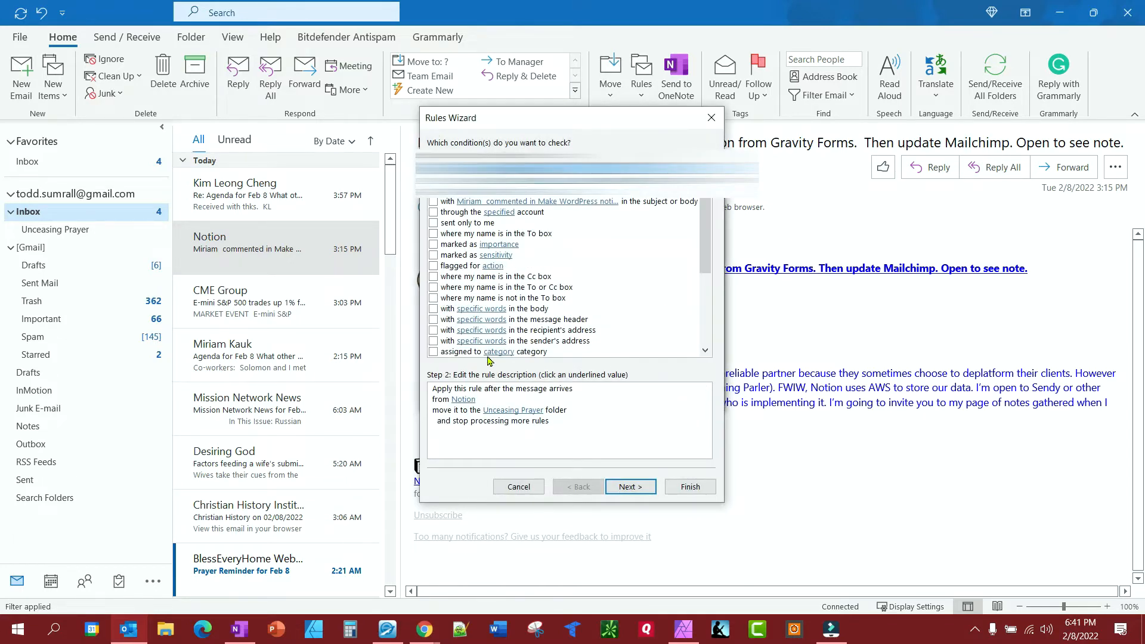
pyautogui.scroll(-3)
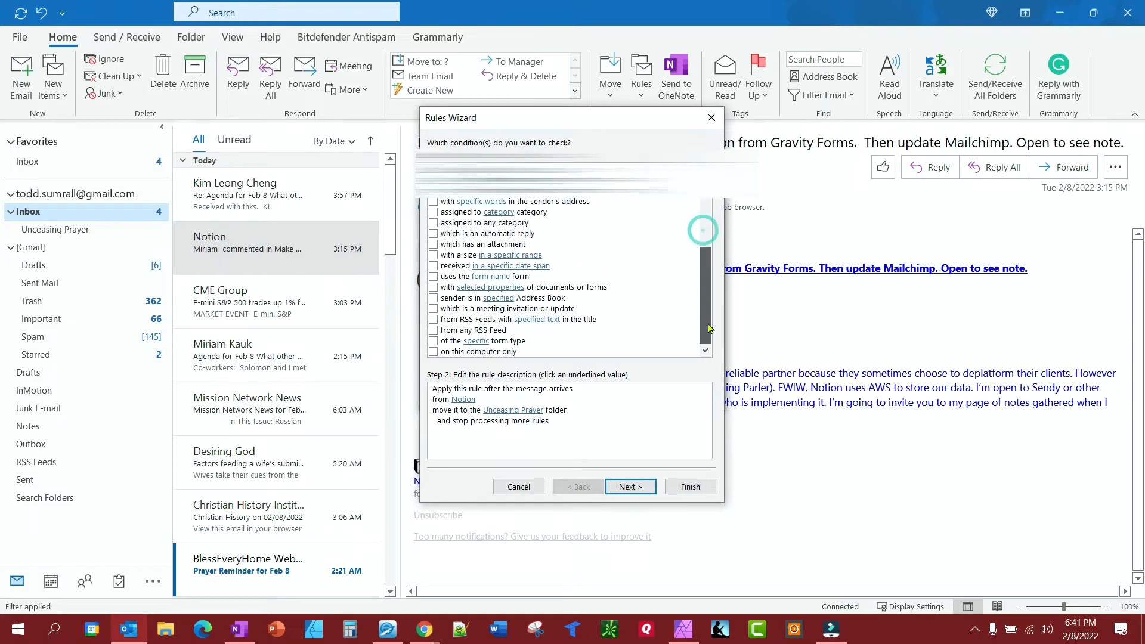
pyautogui.scroll(3)
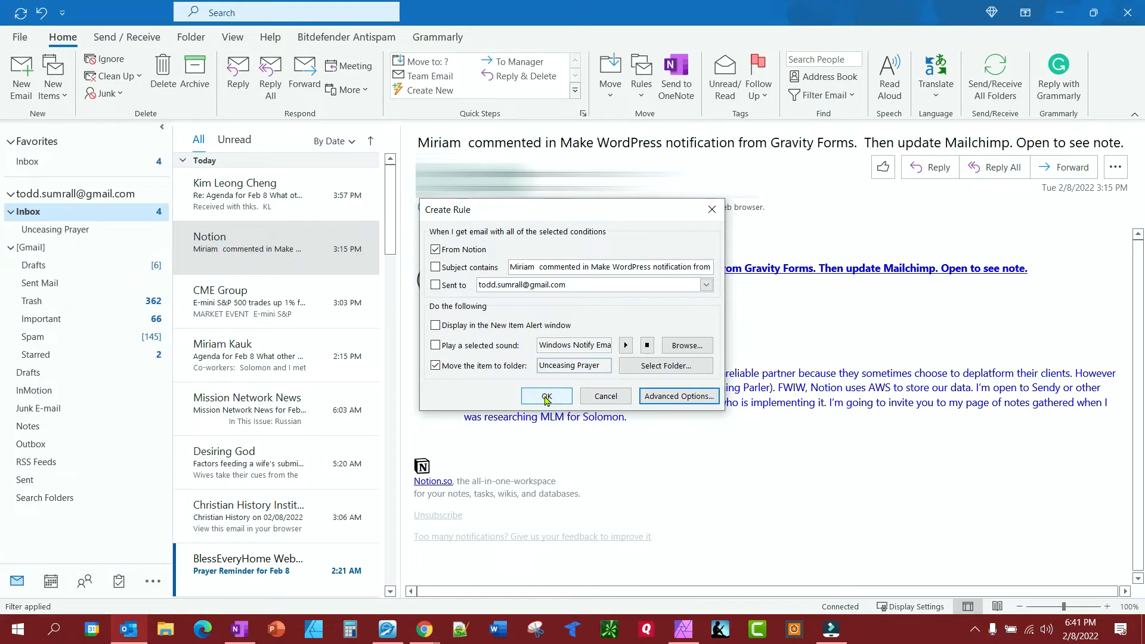
pyautogui.click(545, 396)
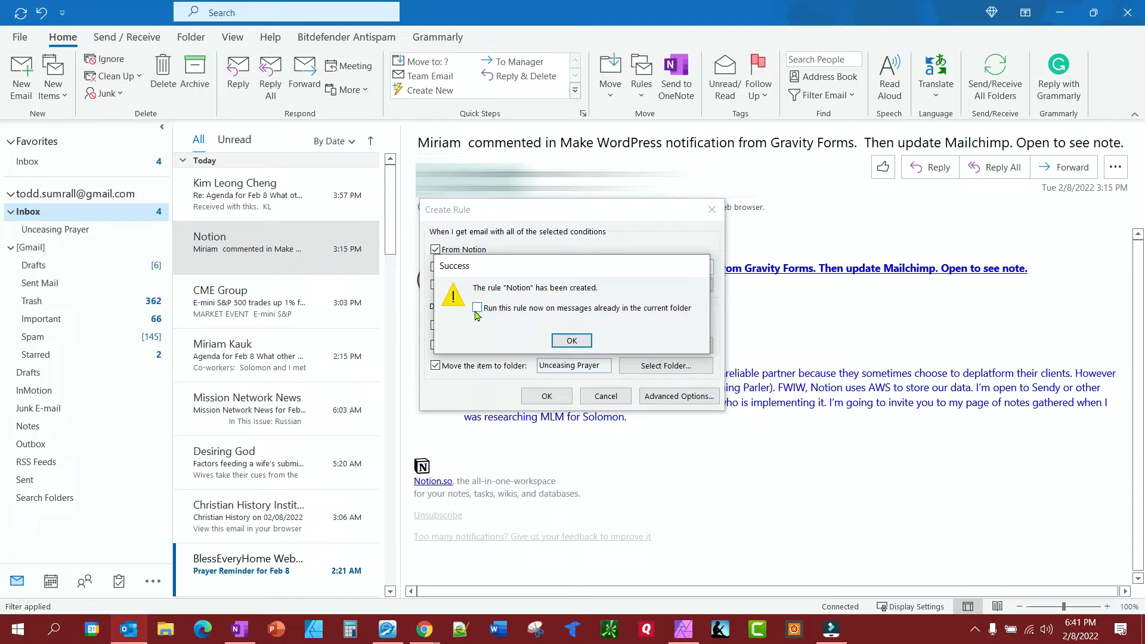
pyautogui.moveTo(477, 311)
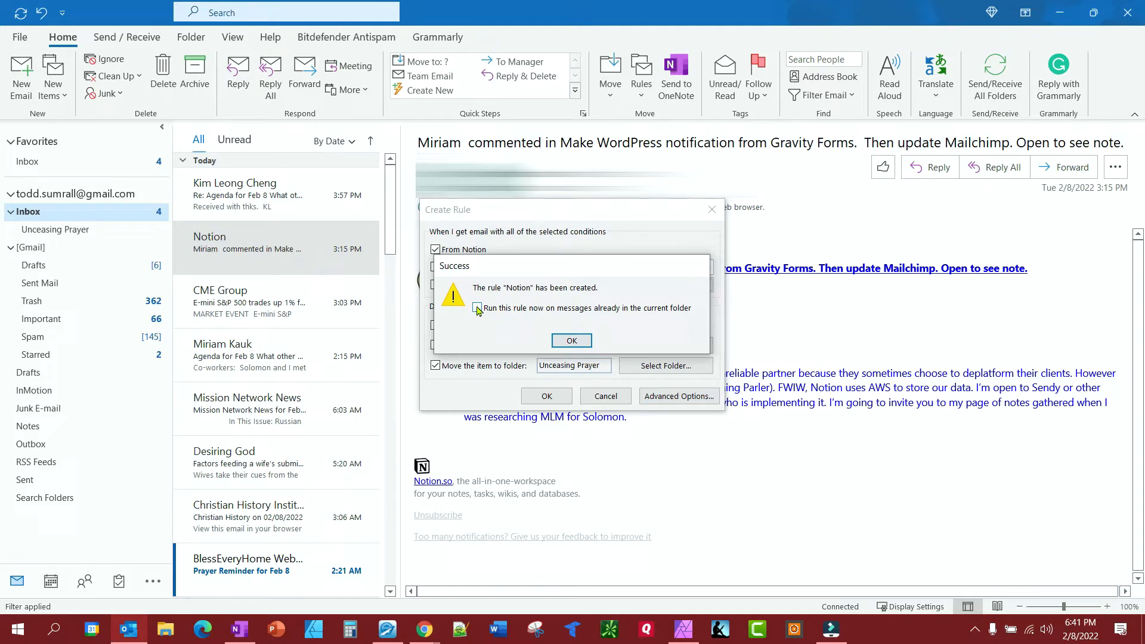
# - Run the Notion rule on existing Inbox mail, then browse the moved emails in Unceasing Prayer
pyautogui.click(571, 340)
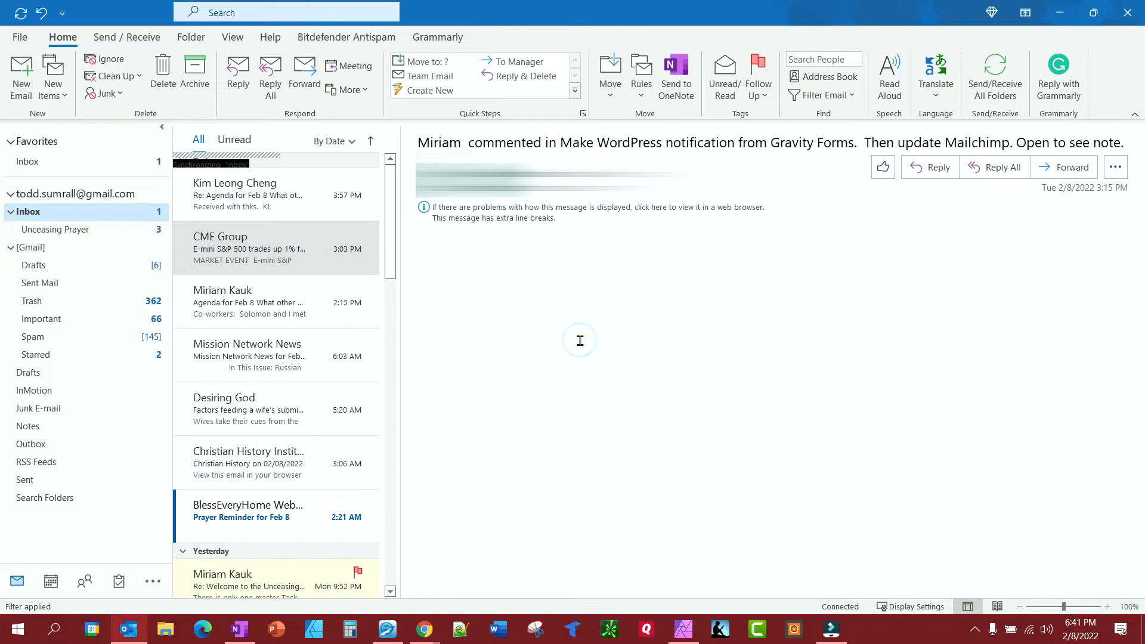
pyautogui.click(276, 248)
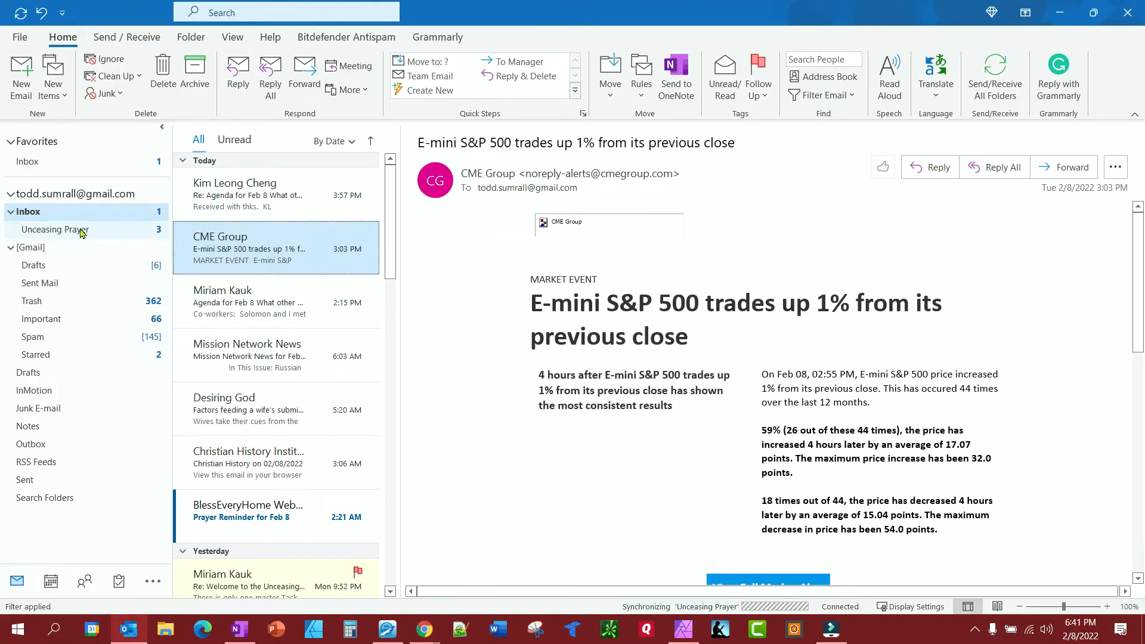
pyautogui.click(56, 229)
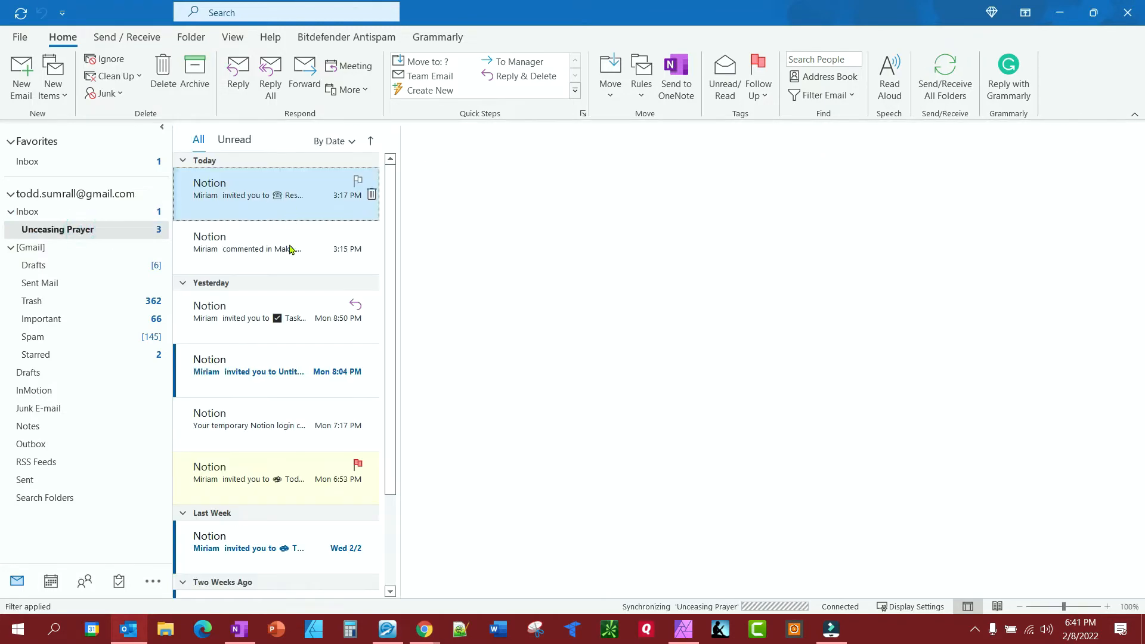
pyautogui.click(278, 193)
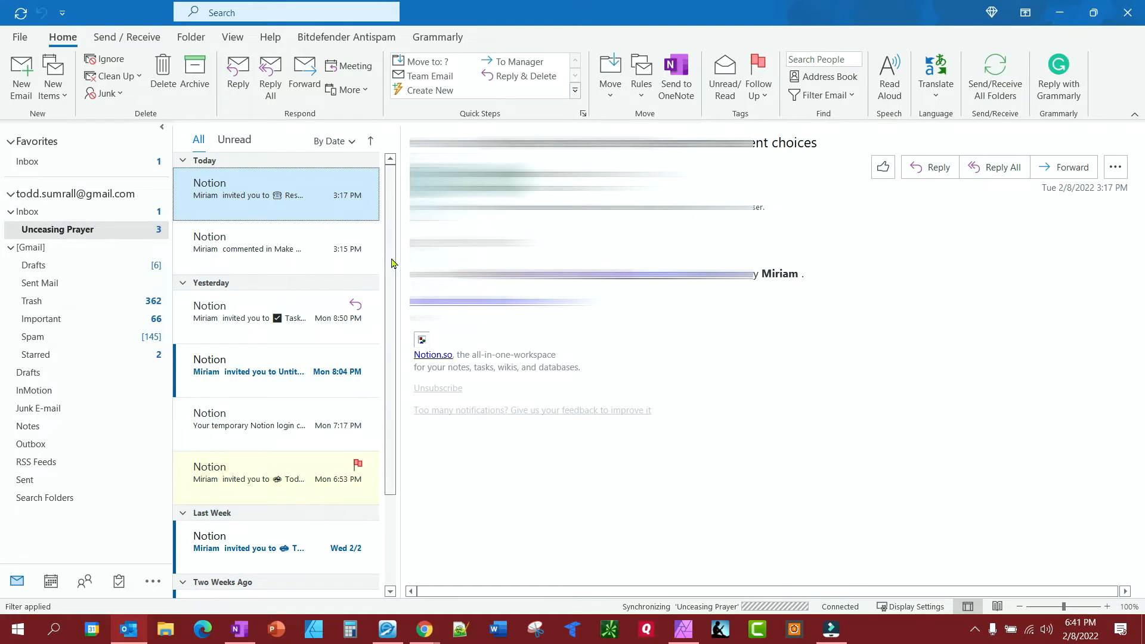
pyautogui.scroll(-3)
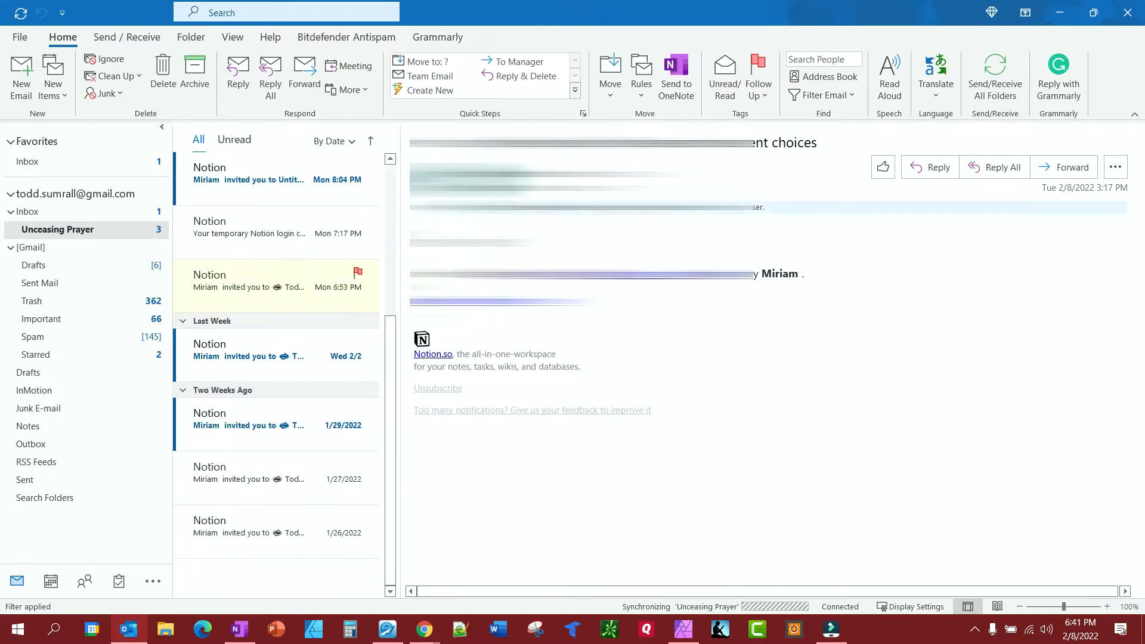
pyautogui.moveTo(641, 75)
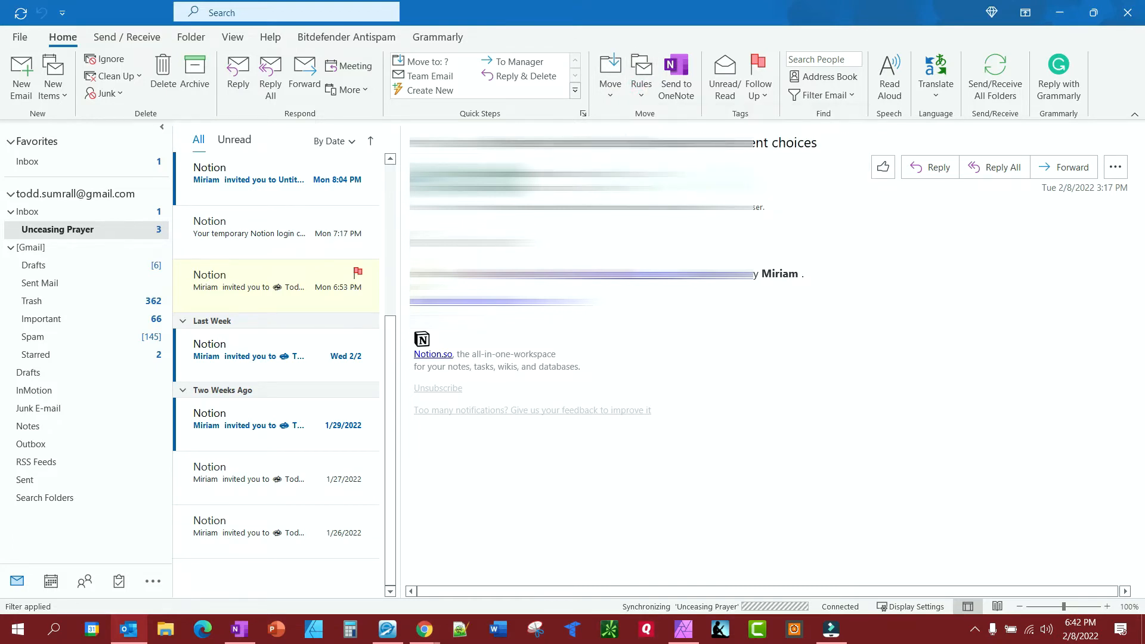
pyautogui.click(640, 75)
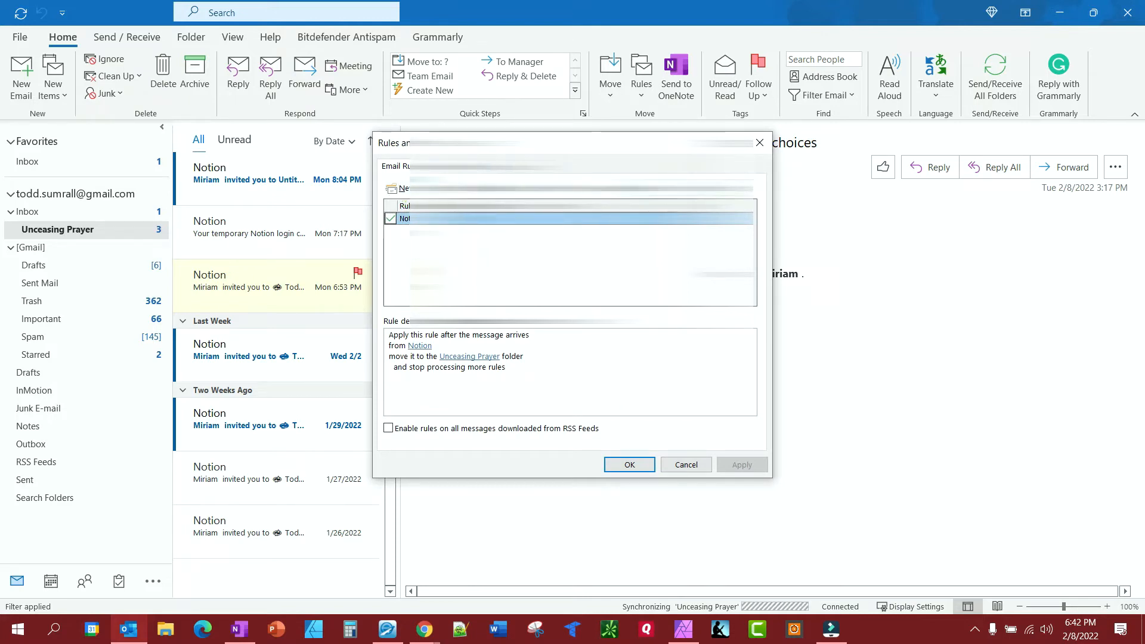
pyautogui.moveTo(392, 270)
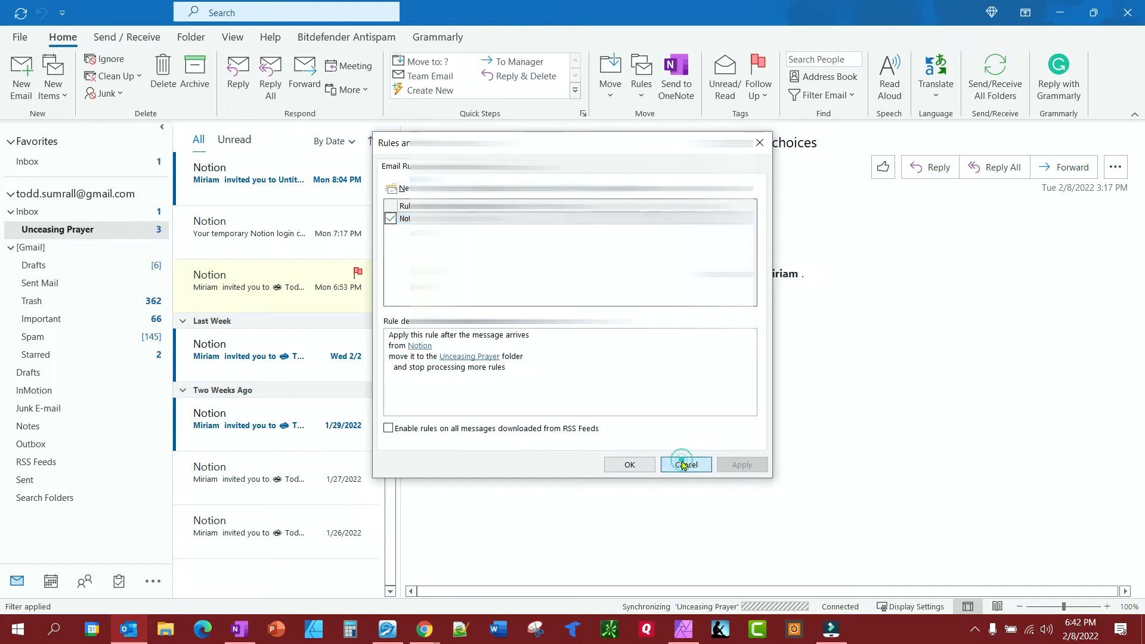
pyautogui.click(685, 465)
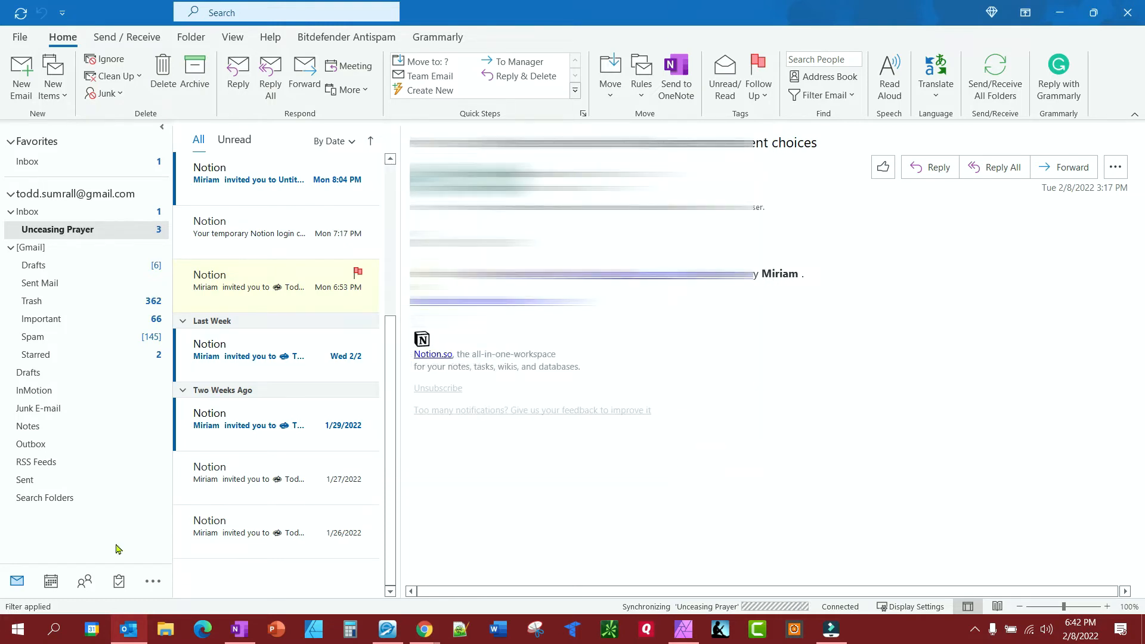
pyautogui.moveTo(266, 355)
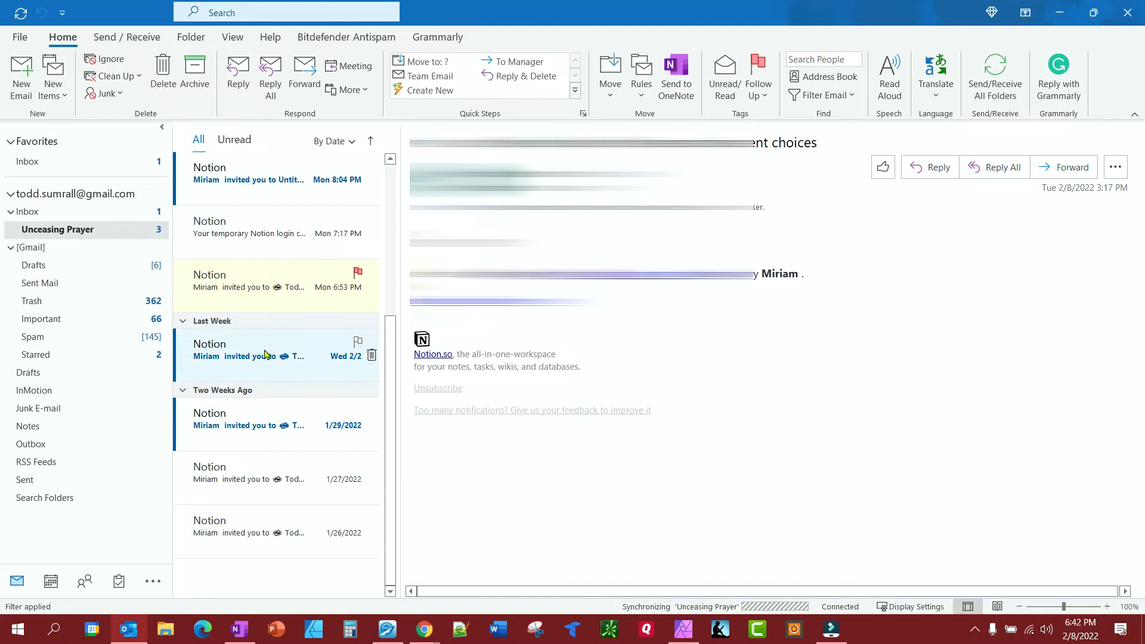
pyautogui.moveTo(163, 188)
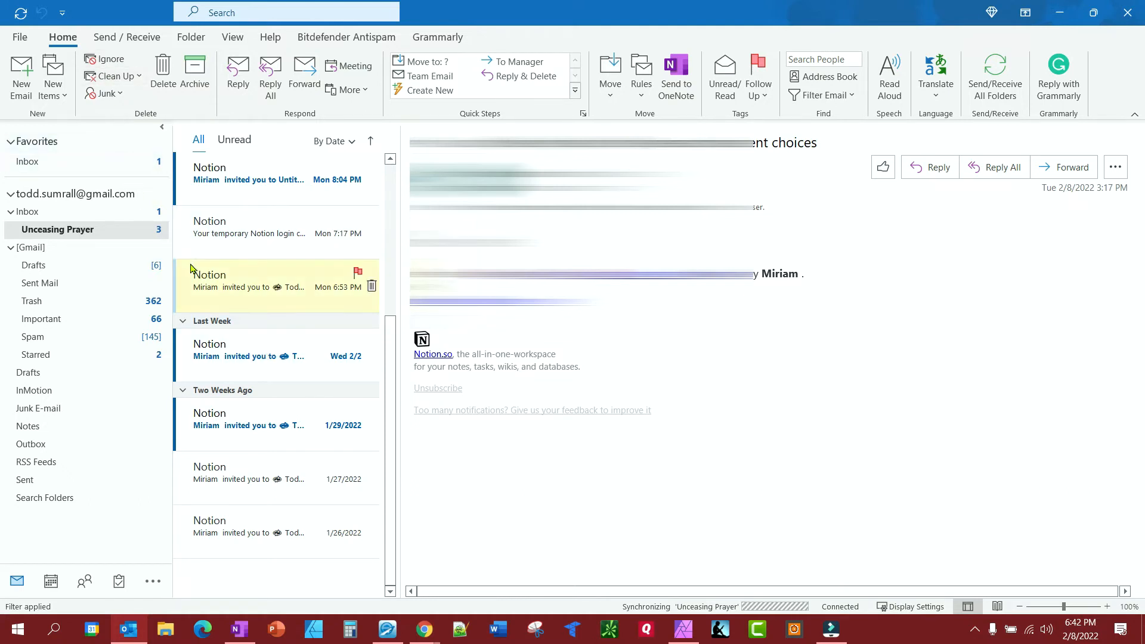
pyautogui.click(129, 76)
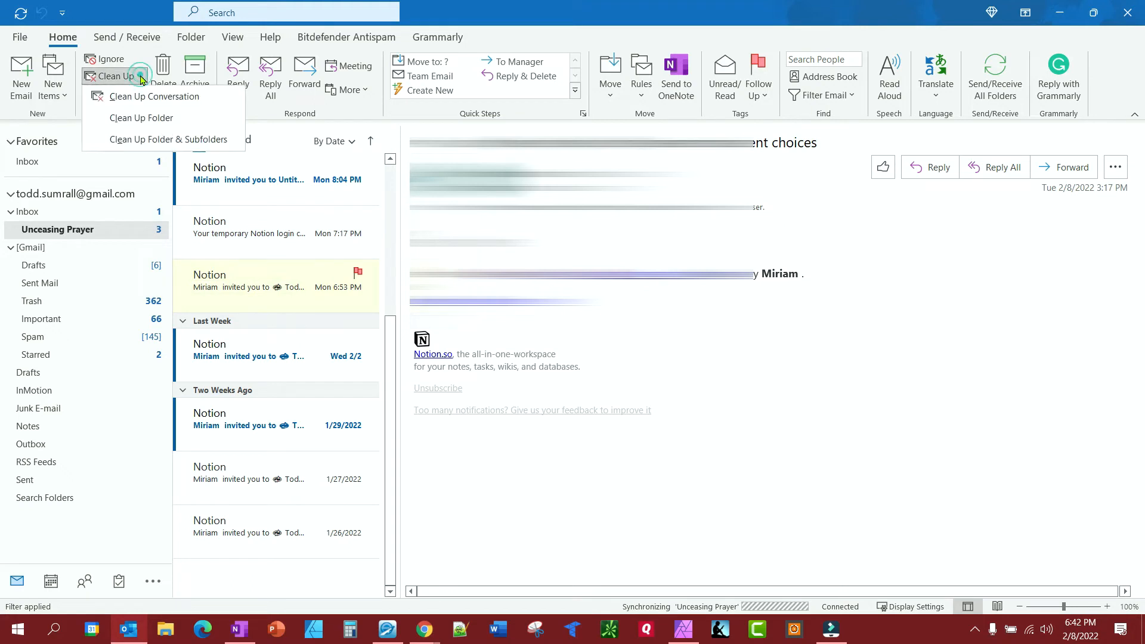
pyautogui.moveTo(140, 117)
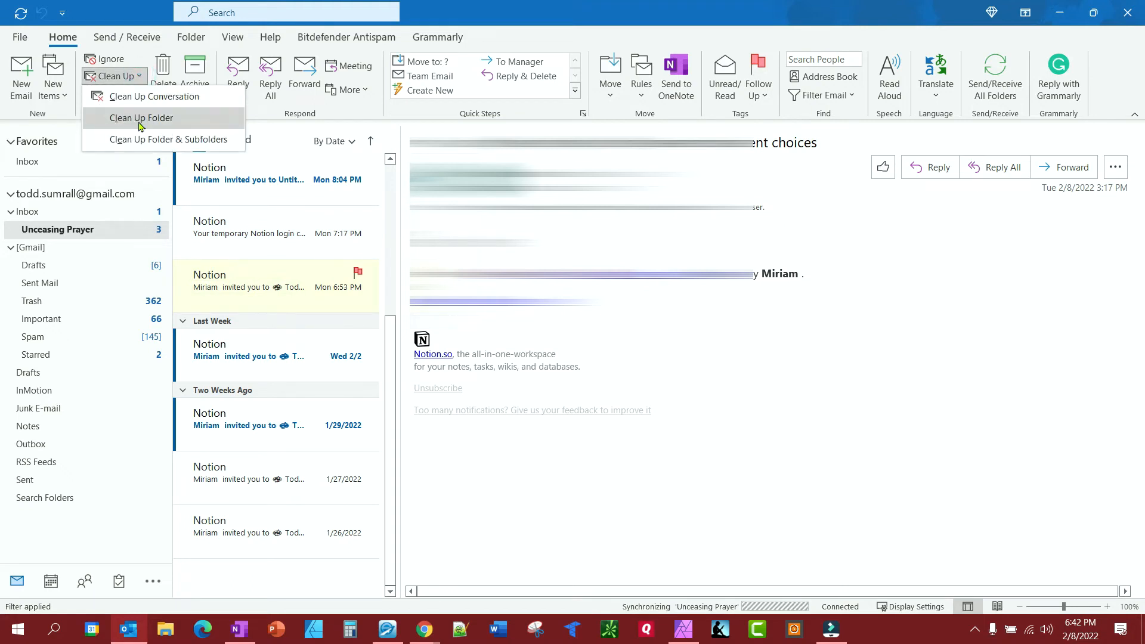
pyautogui.moveTo(146, 118)
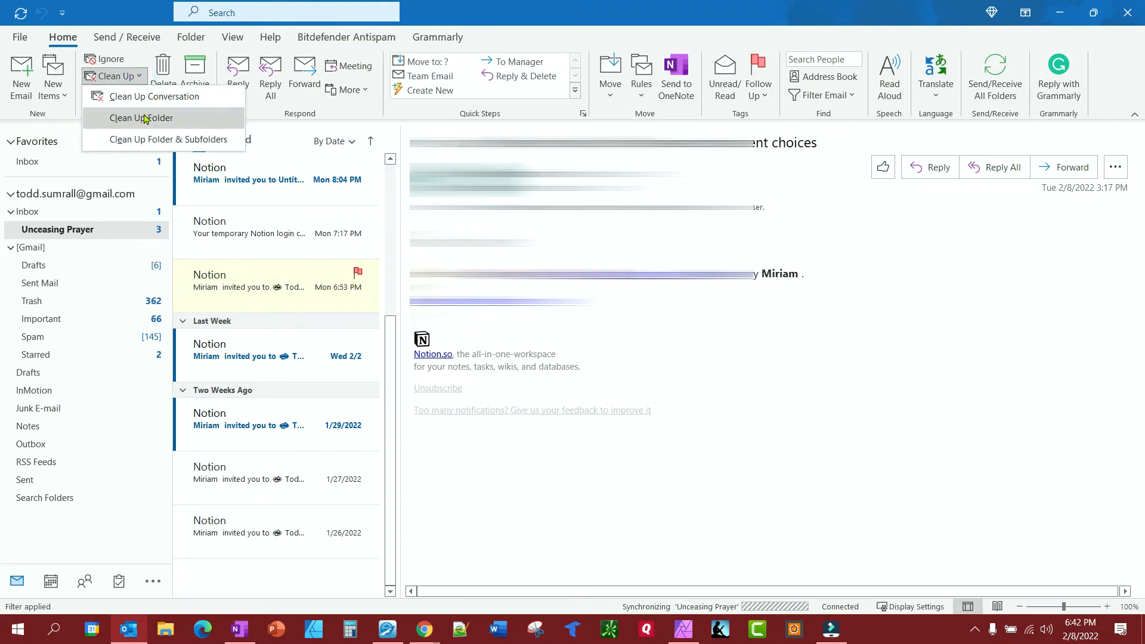
pyautogui.moveTo(169, 140)
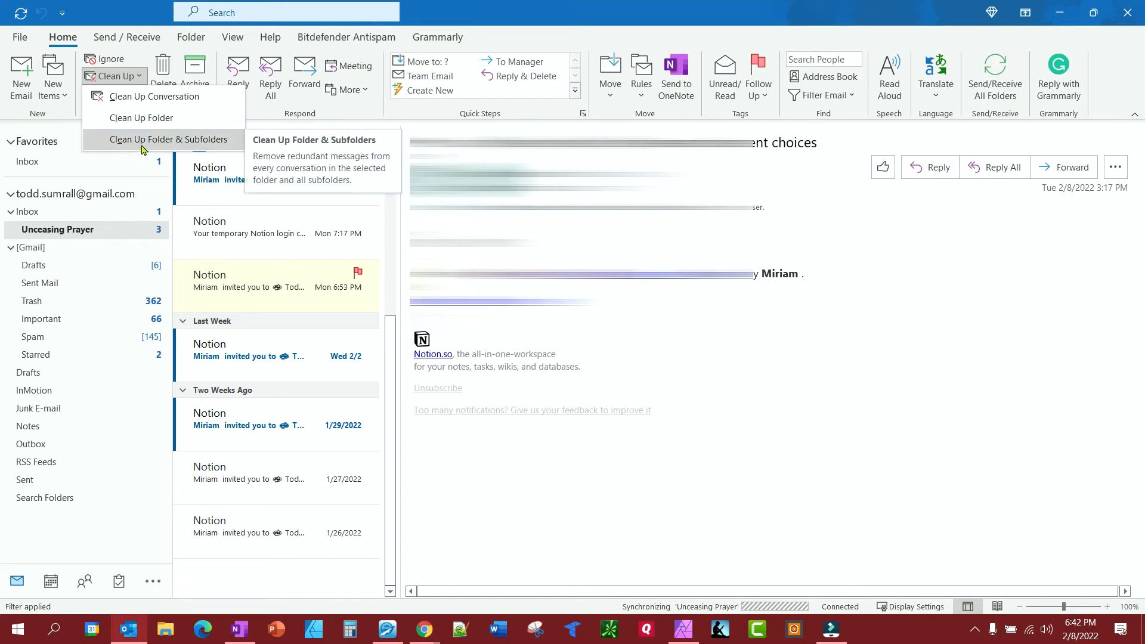
pyautogui.moveTo(154, 95)
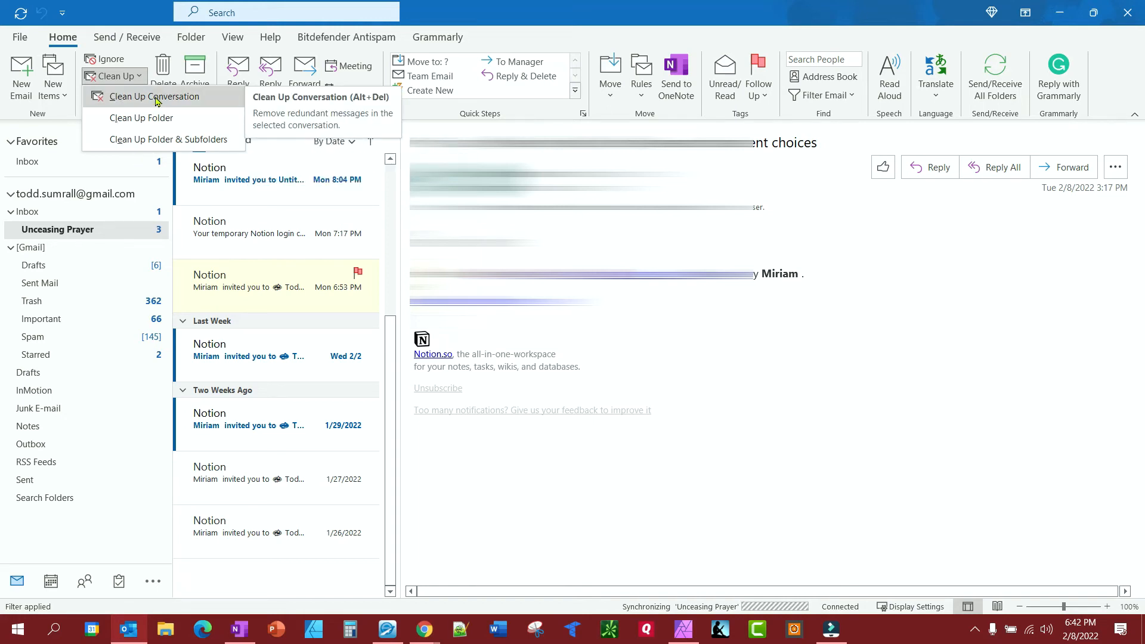
pyautogui.click(154, 95)
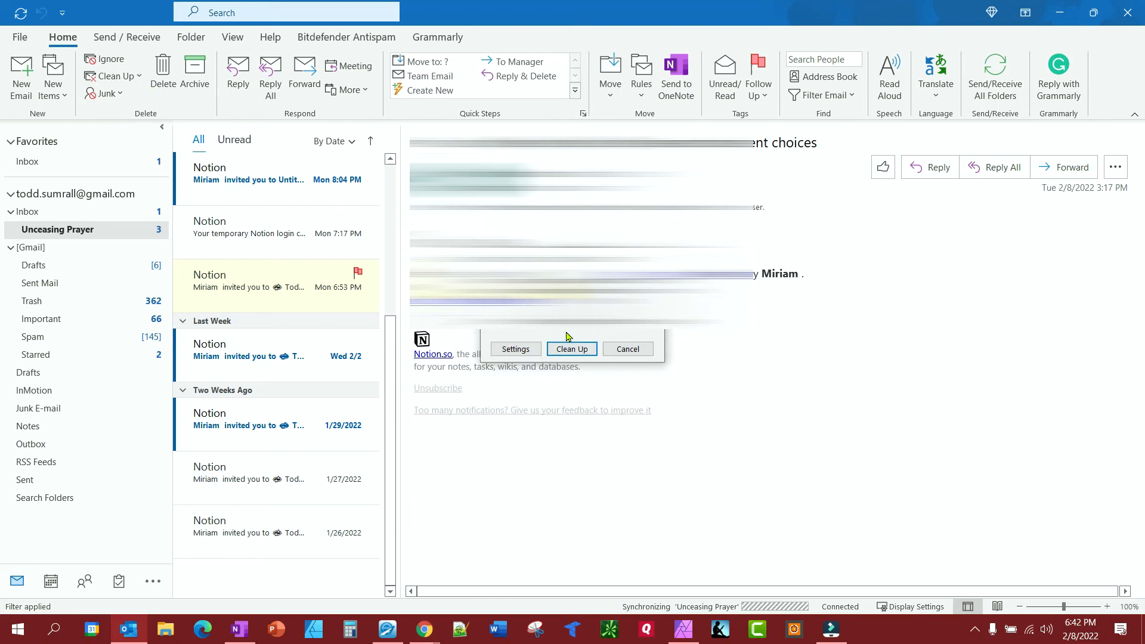
pyautogui.moveTo(368, 319)
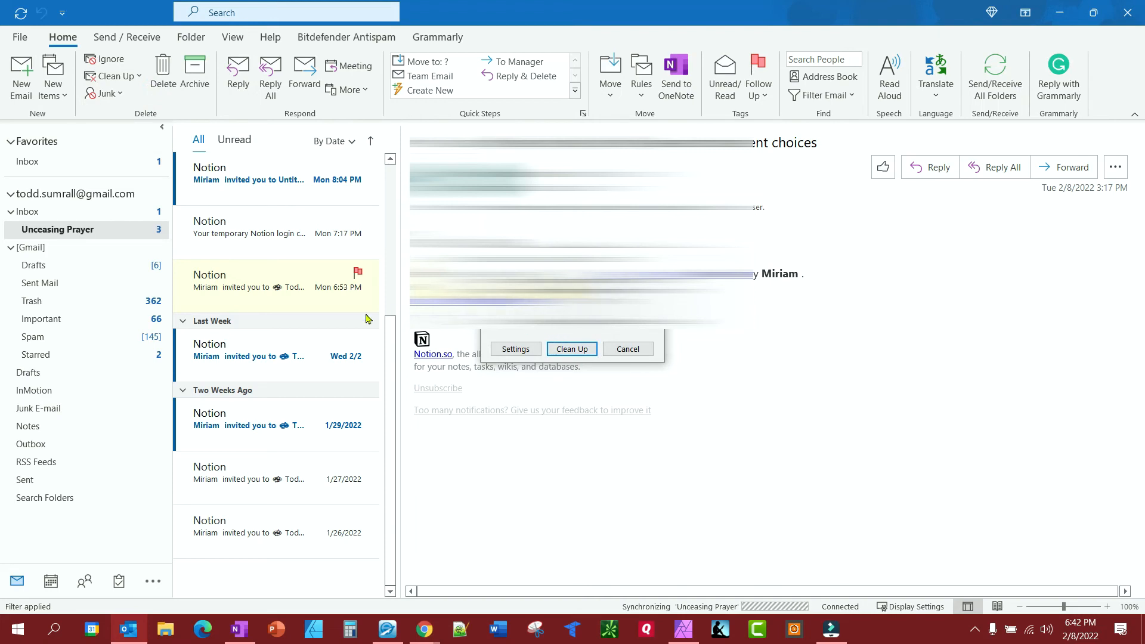
pyautogui.moveTo(571, 348)
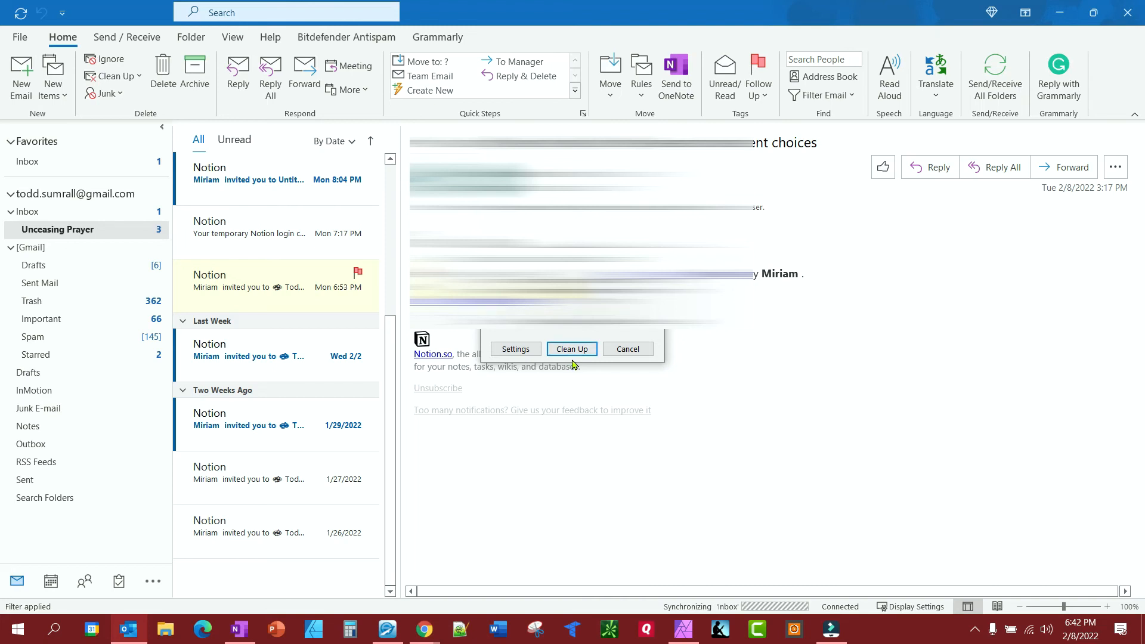
pyautogui.click(627, 348)
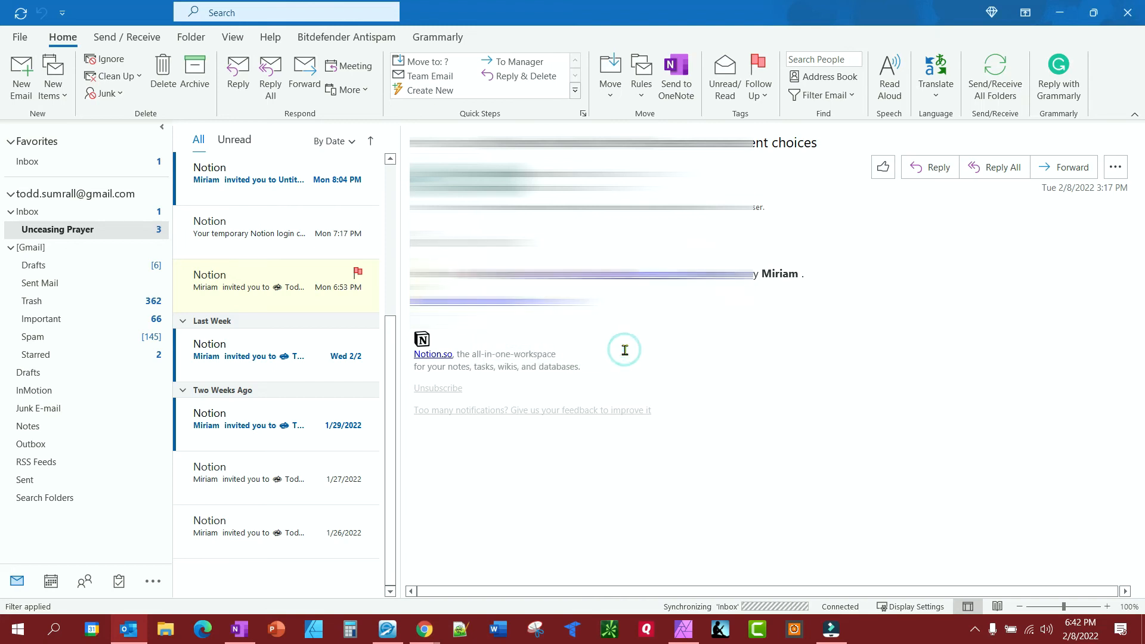